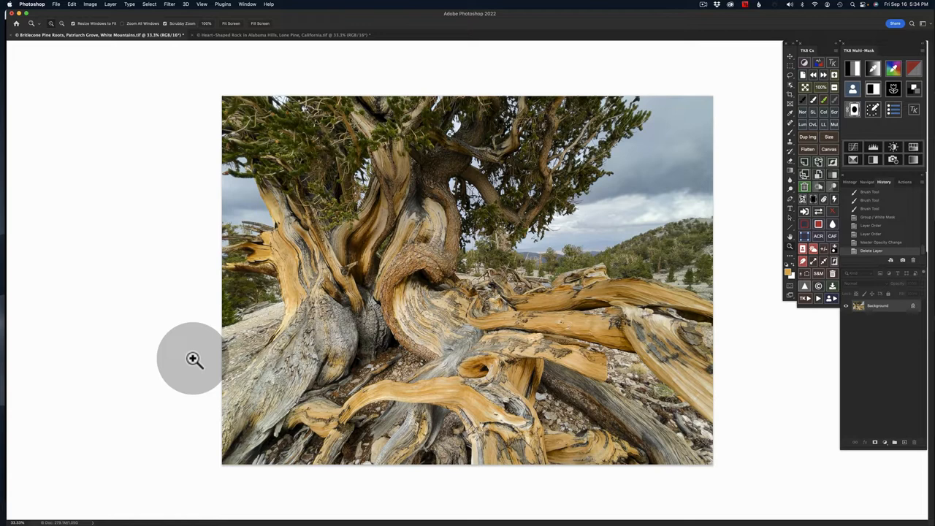
mouse_move(592, 222)
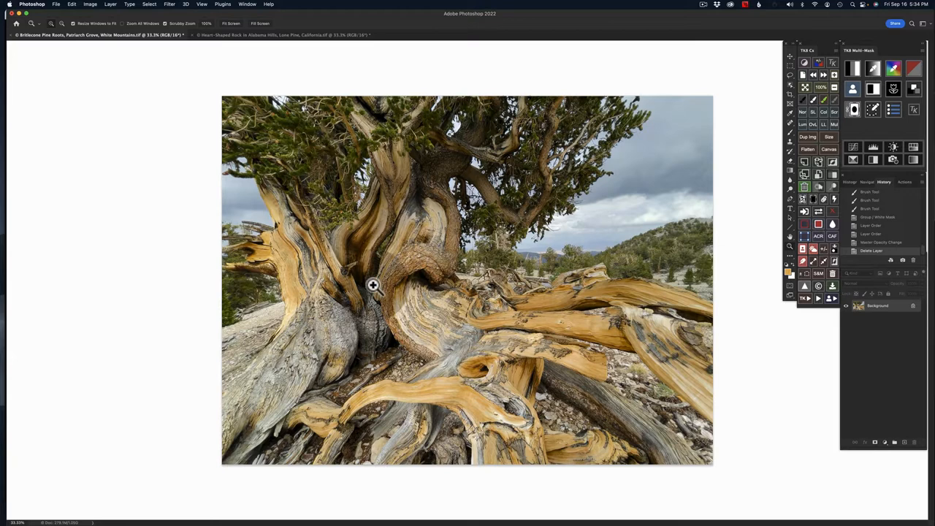
mouse_move(437, 266)
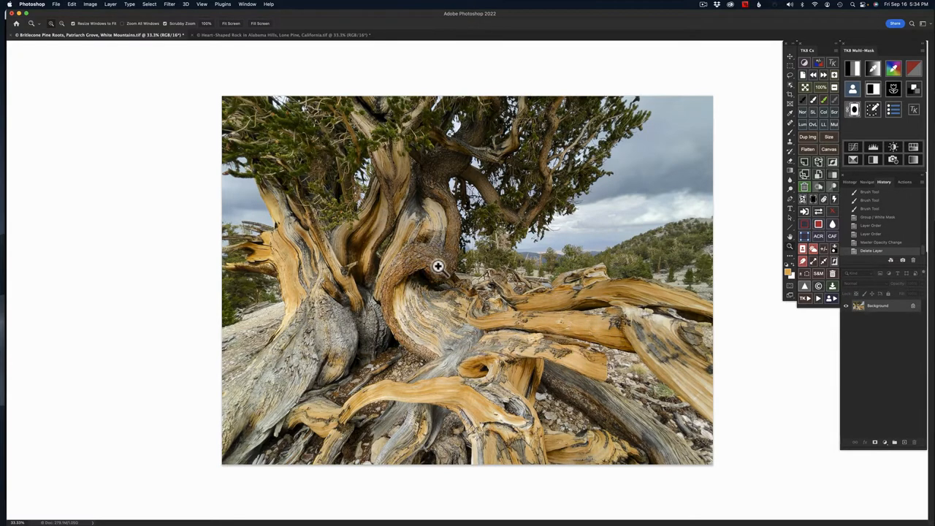
mouse_move(324, 342)
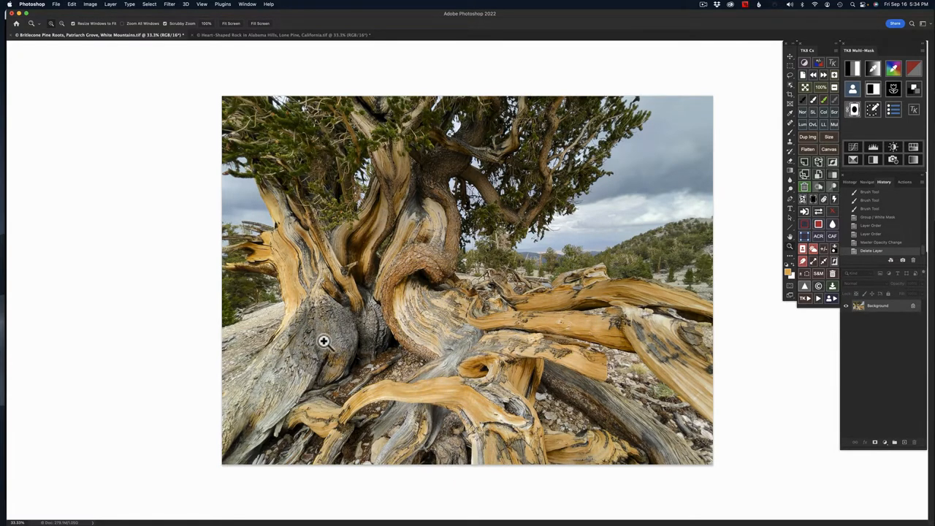
mouse_move(438, 342)
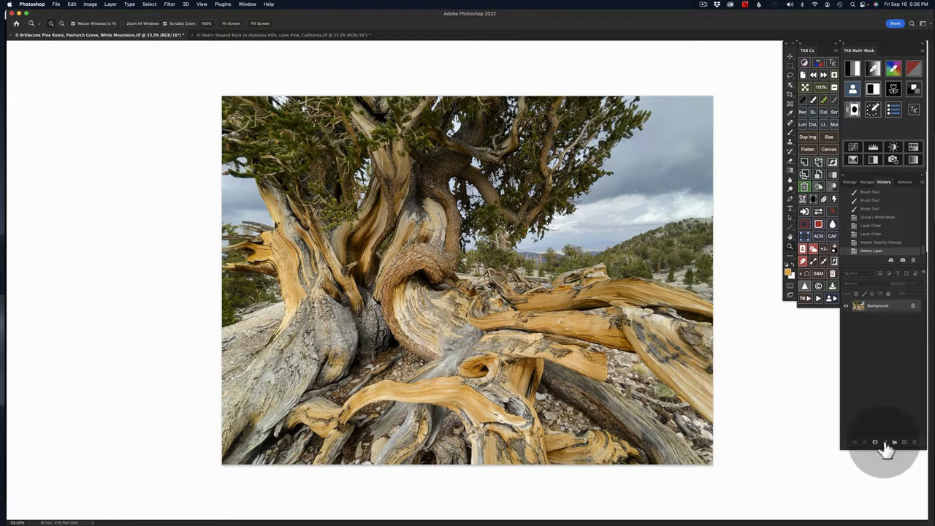
Add a Curves adjustment layer with the Increase Contrast preset over the pine photo.
left_click(884, 441)
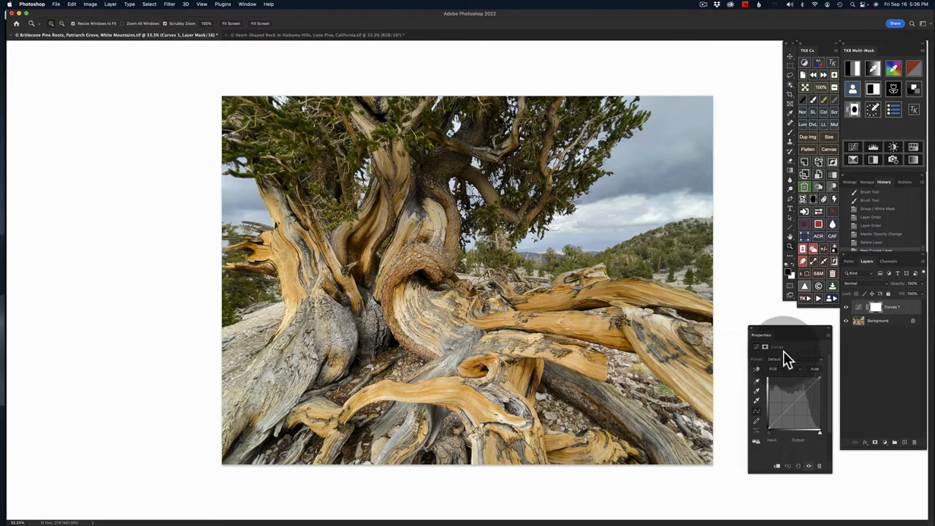
left_click(792, 360)
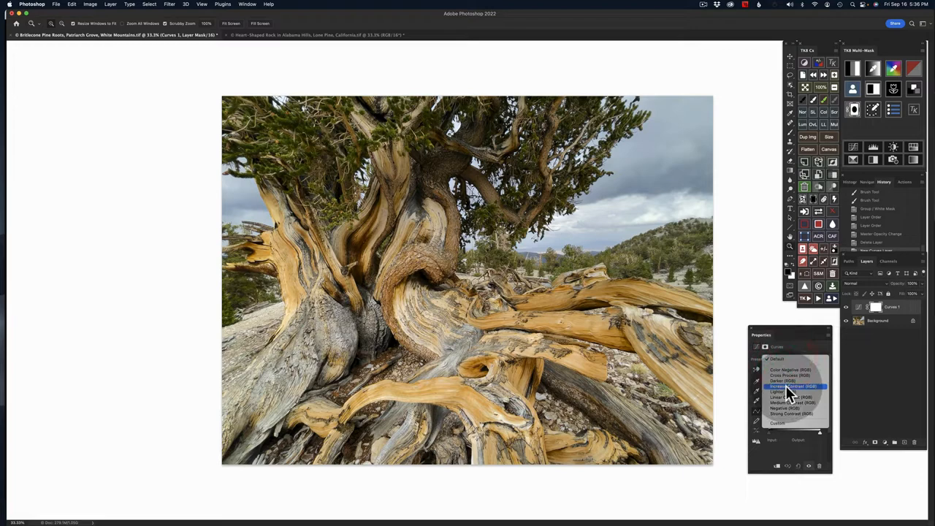
left_click(792, 386)
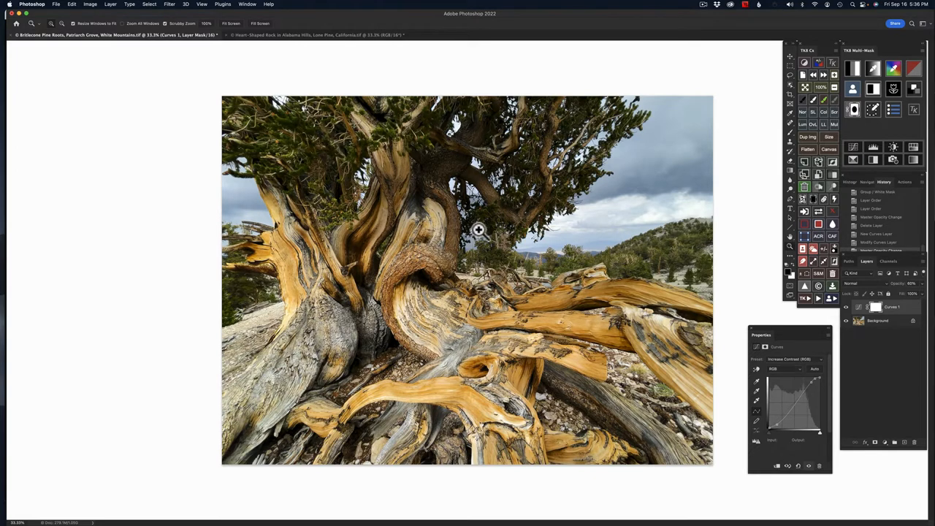
mouse_move(479, 231)
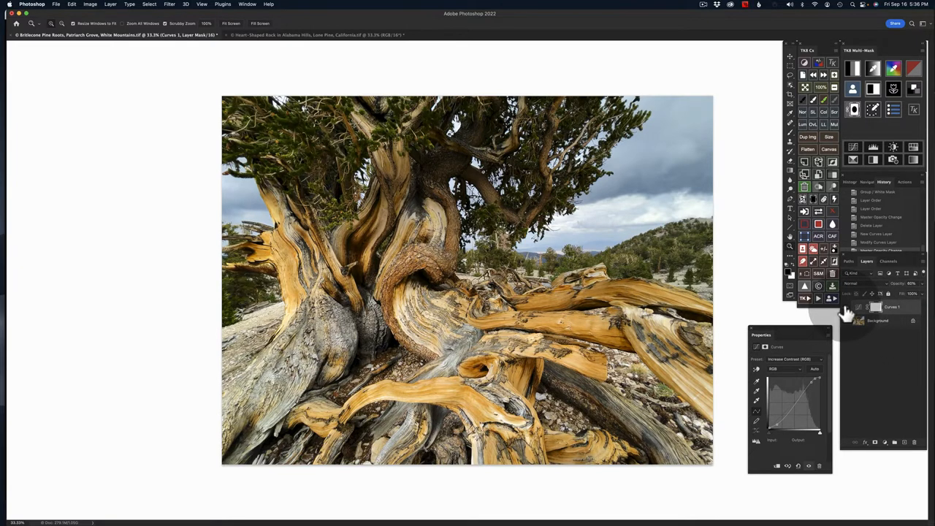
left_click(859, 322)
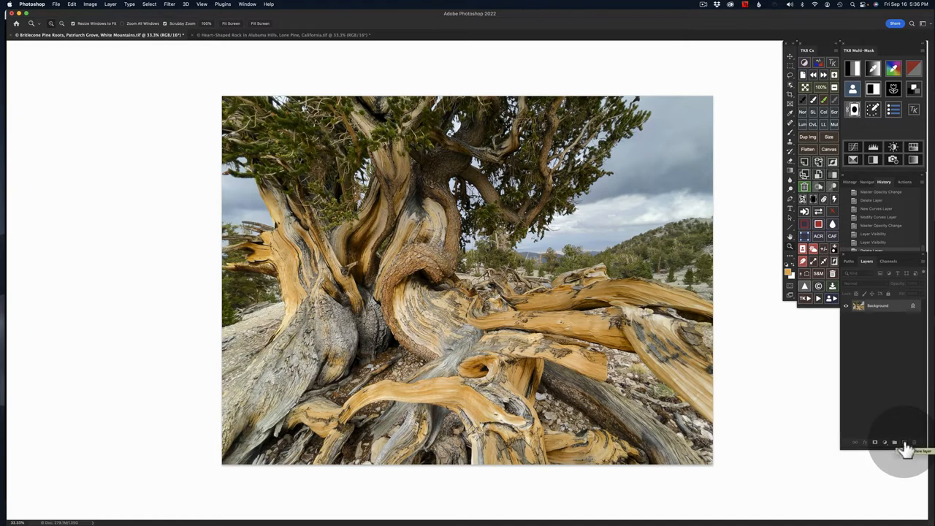
mouse_move(906, 450)
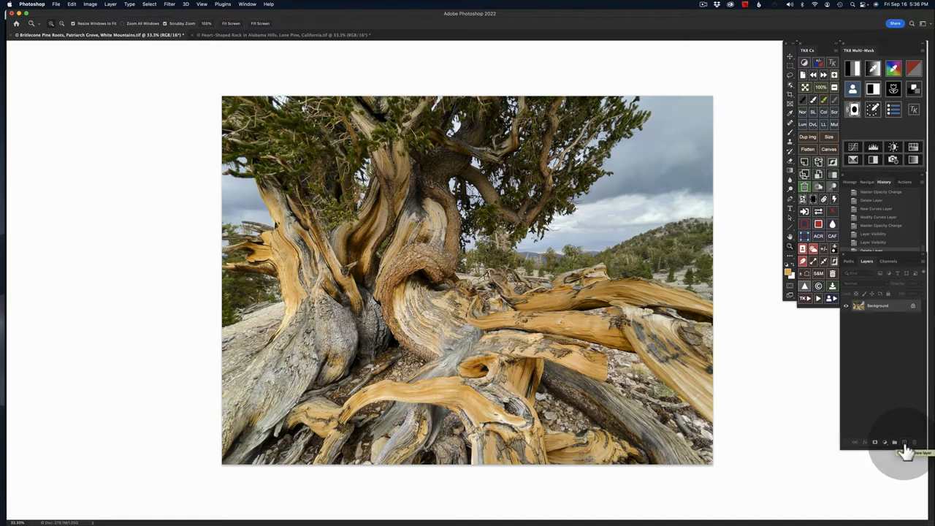
Add a new empty layer above the background and choose a new foreground colour.
left_click(894, 441)
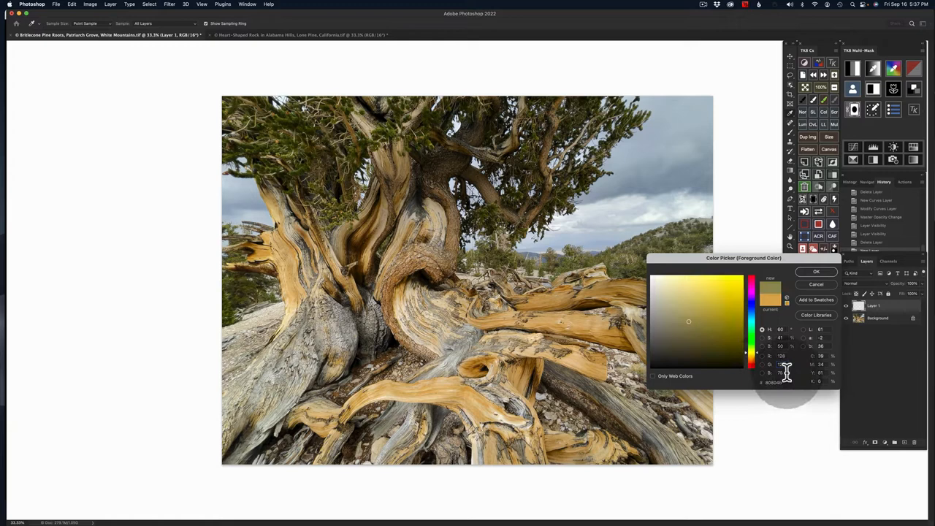
left_click(733, 322)
type("128")
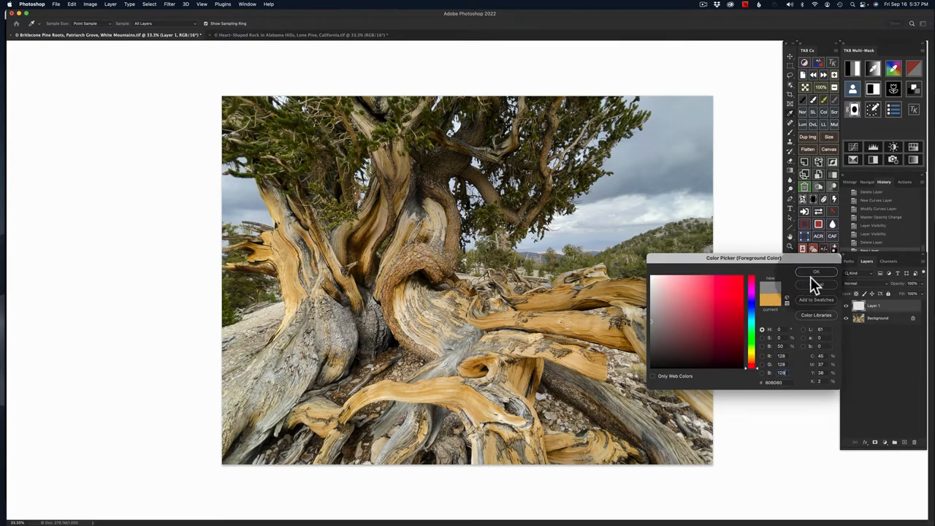
left_click(815, 272)
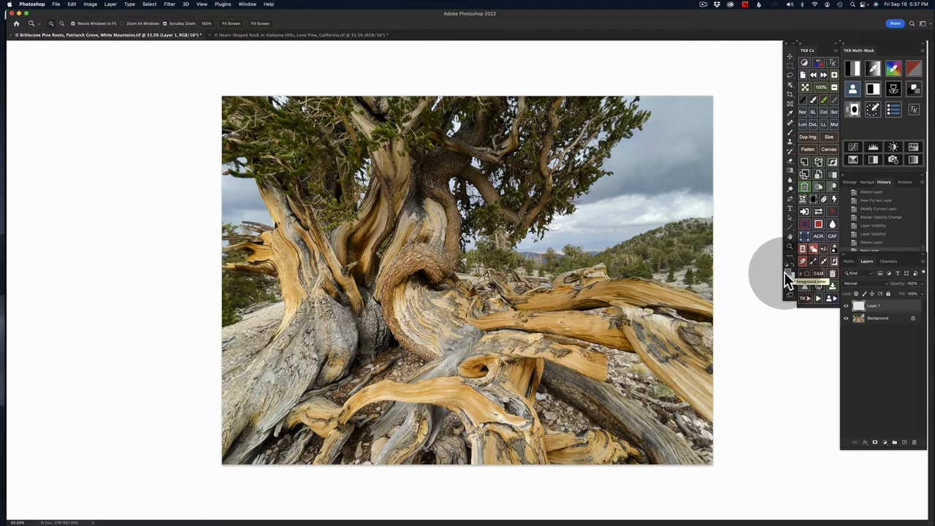
mouse_move(773, 327)
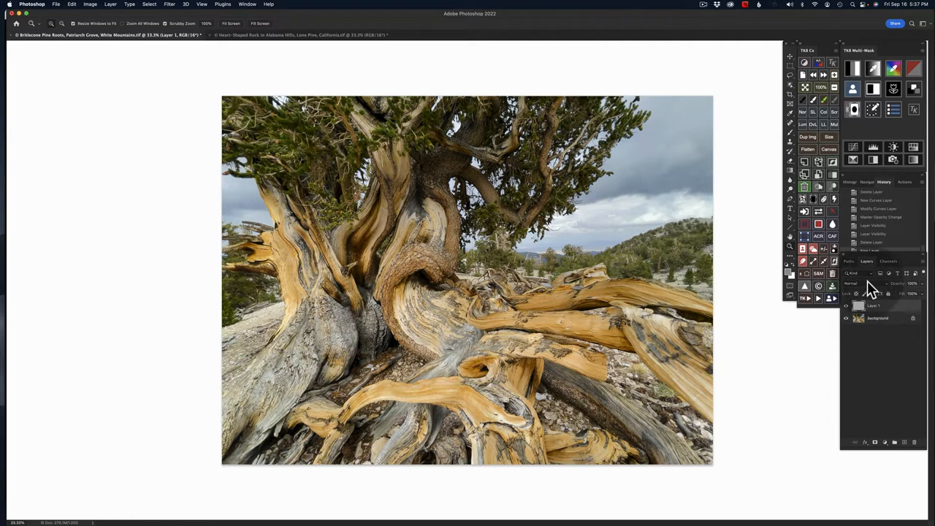
mouse_move(853, 284)
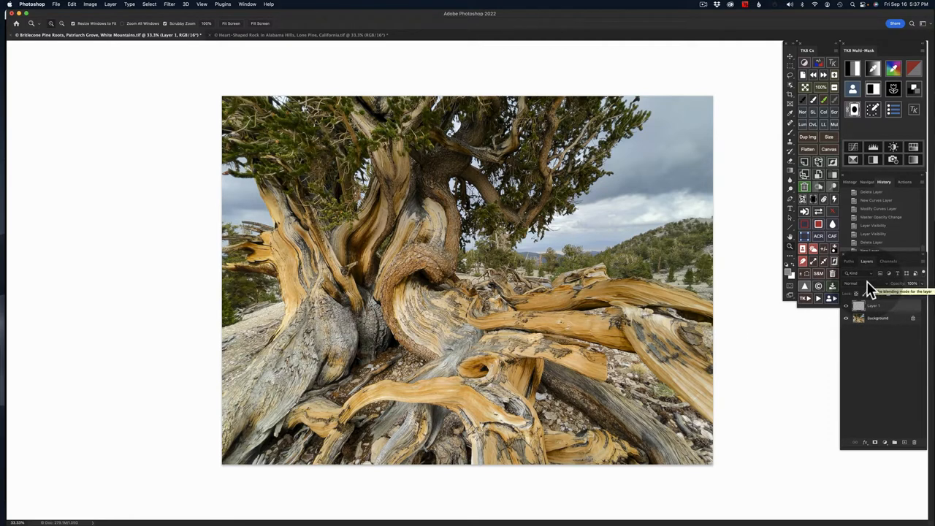
Set the new layer's blending mode to Hard Mix.
left_click(855, 283)
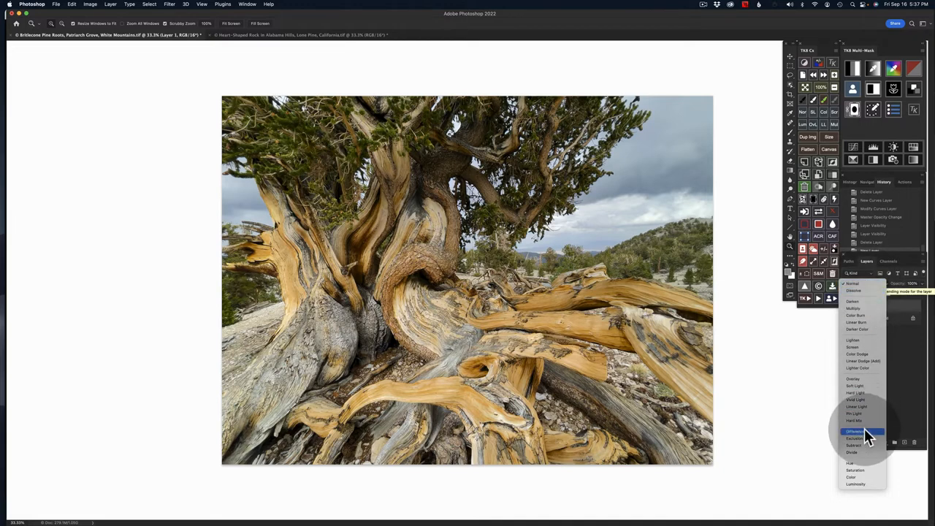
left_click(862, 431)
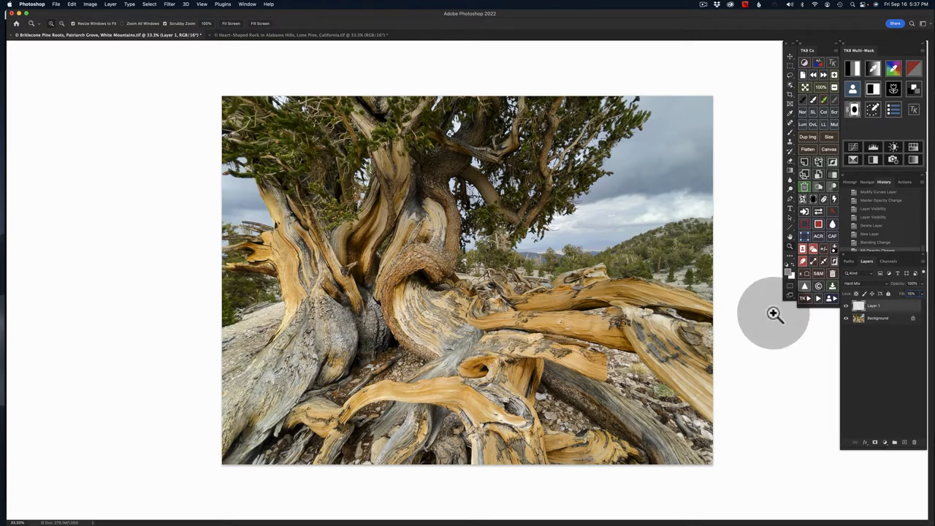
mouse_move(704, 357)
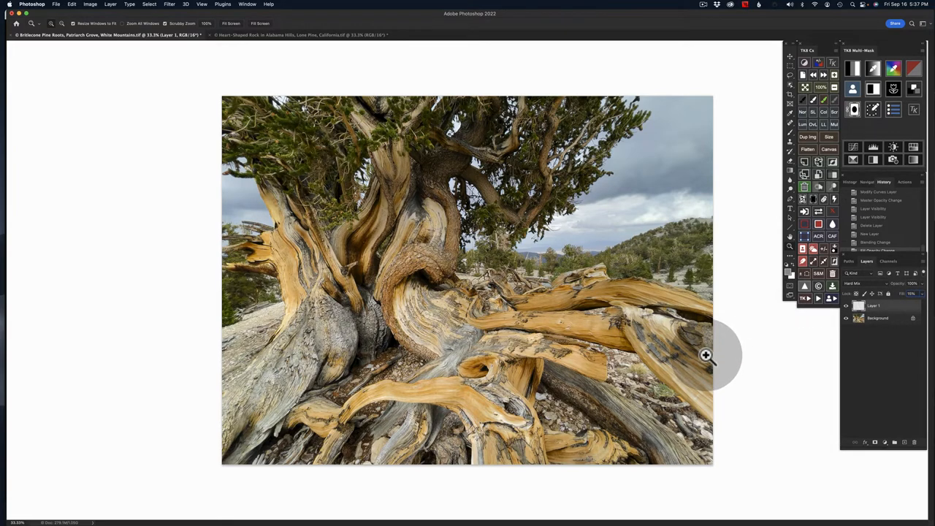
mouse_move(759, 355)
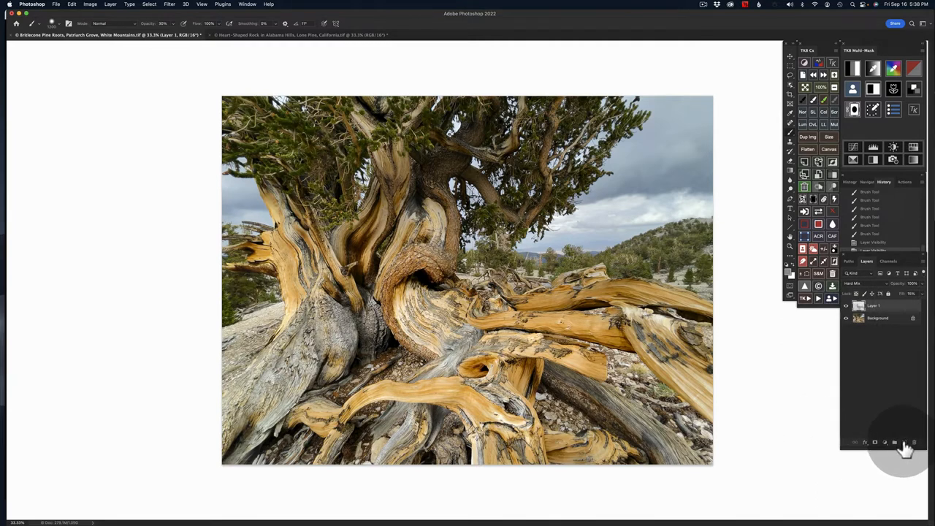
Add another layer and switch its blending mode to Hard Mix.
left_click(904, 442)
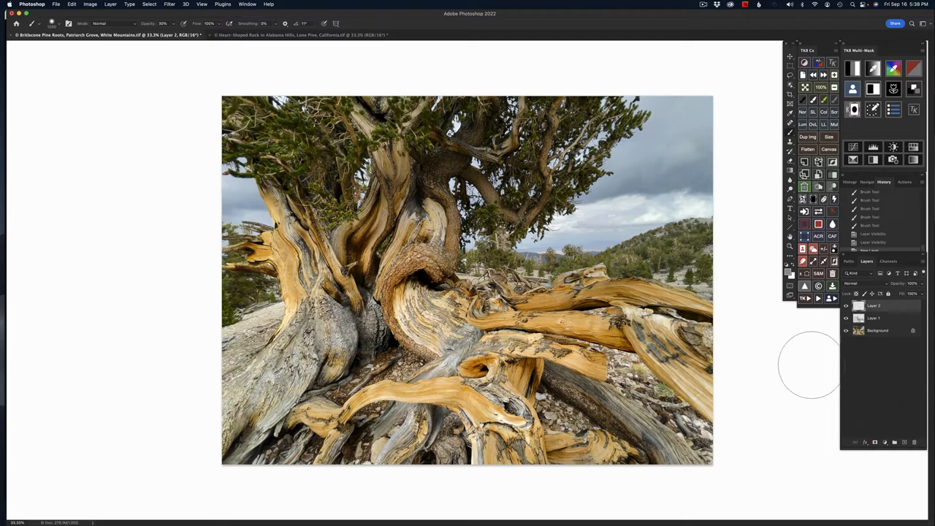
mouse_move(791, 276)
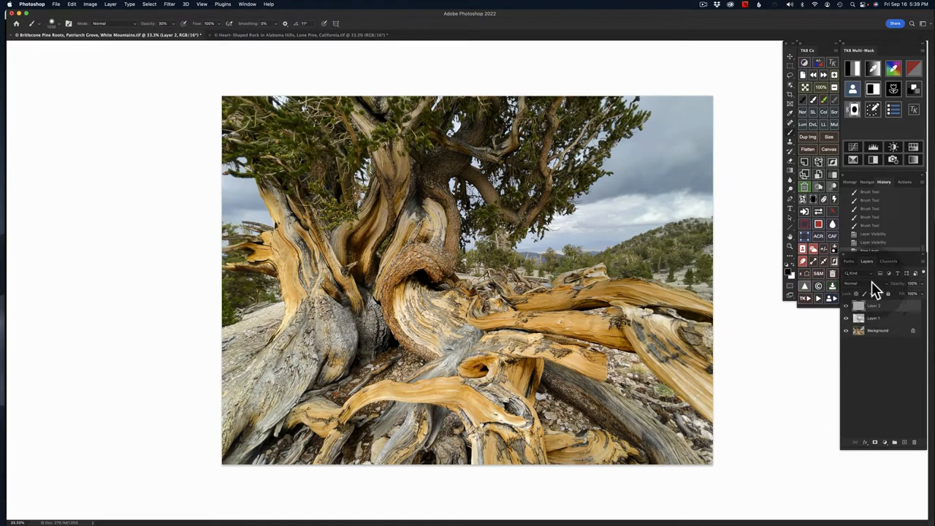
left_click(857, 283)
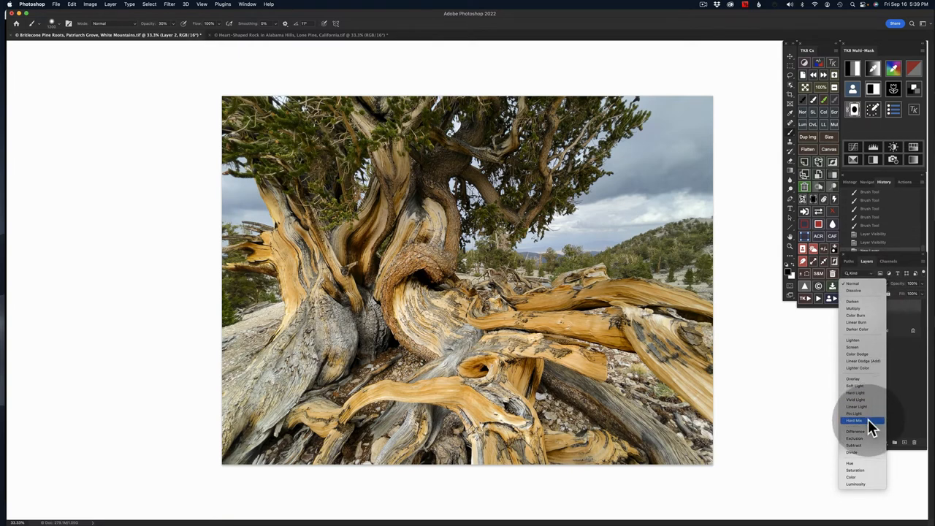
left_click(854, 421)
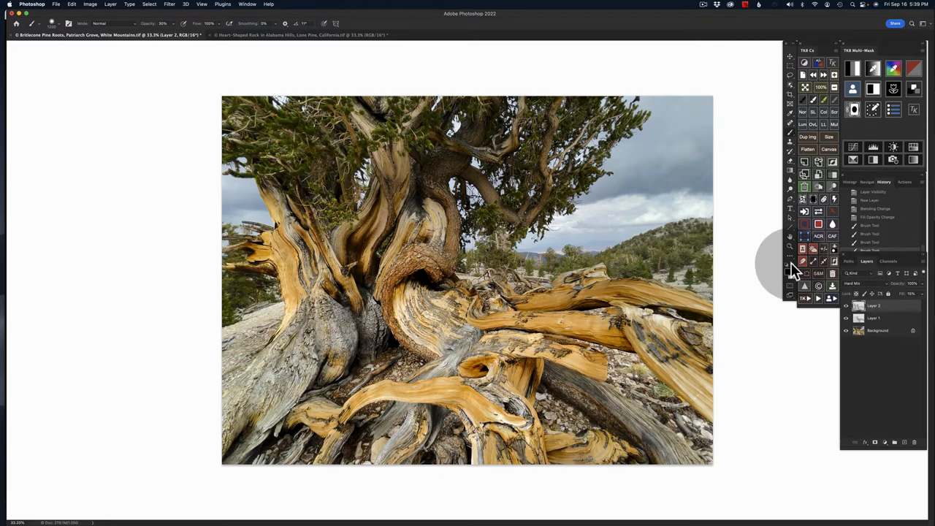
mouse_move(796, 270)
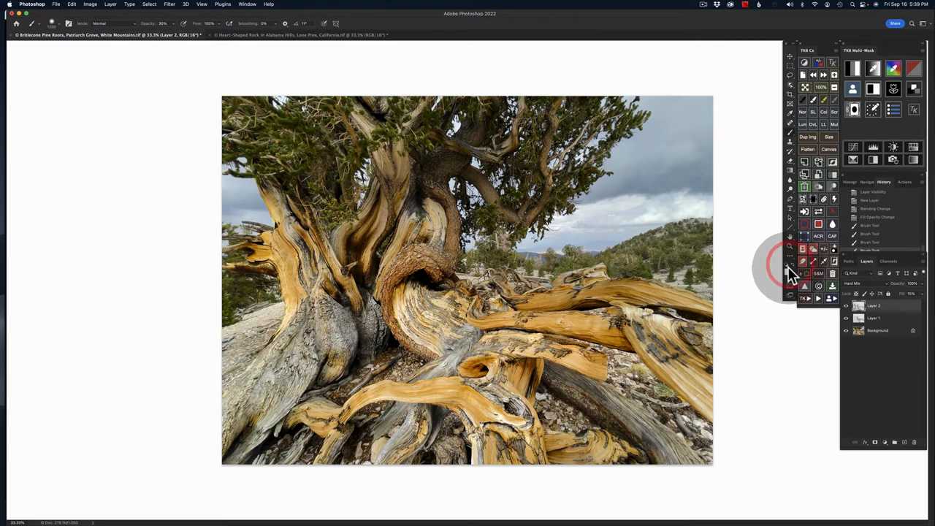
Add two more empty layers, each set to Hard Mix blending.
left_click(904, 441)
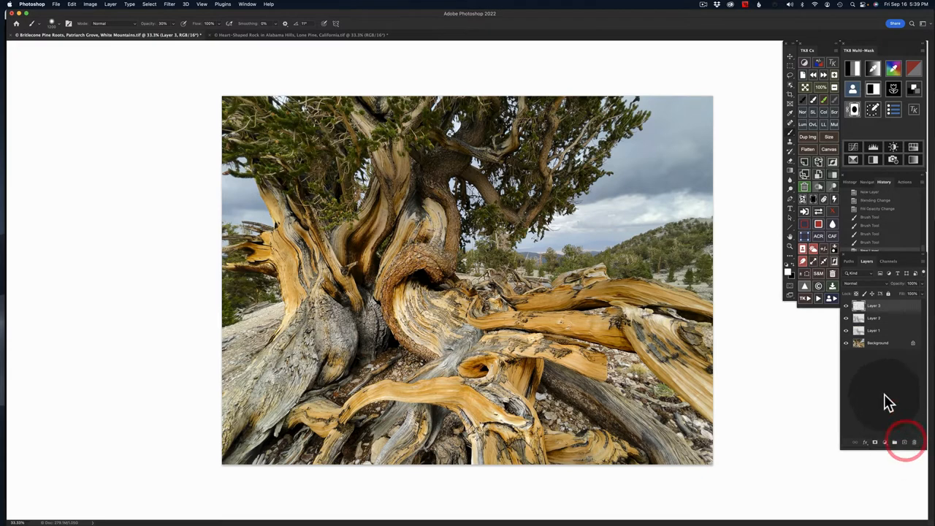
left_click(862, 283)
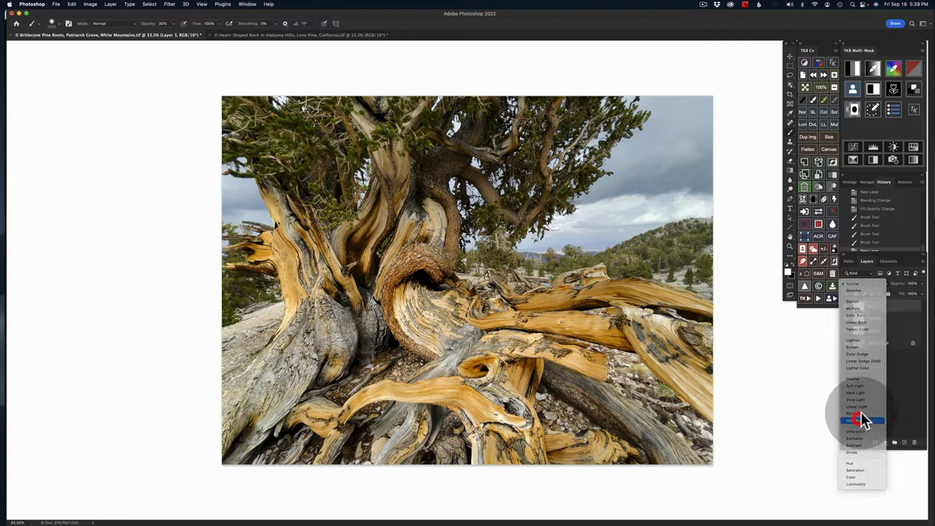
left_click(862, 420)
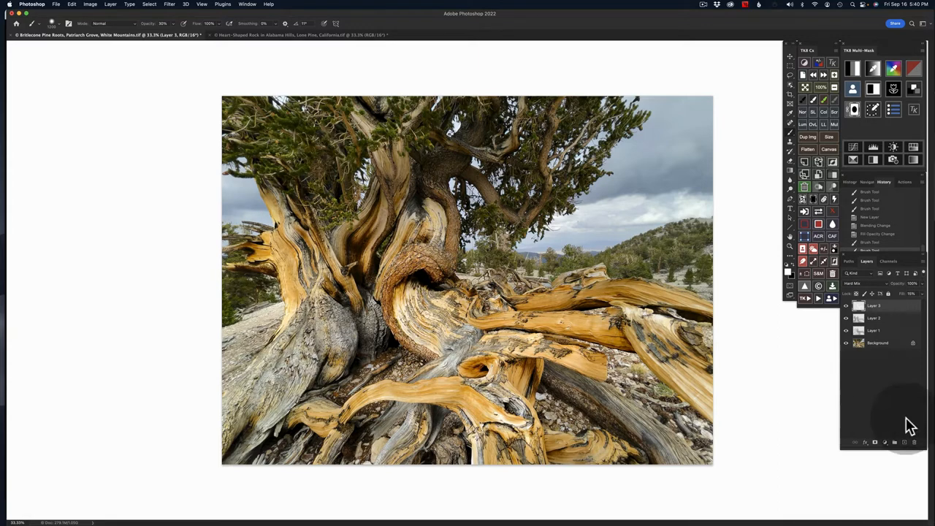
left_click(894, 441)
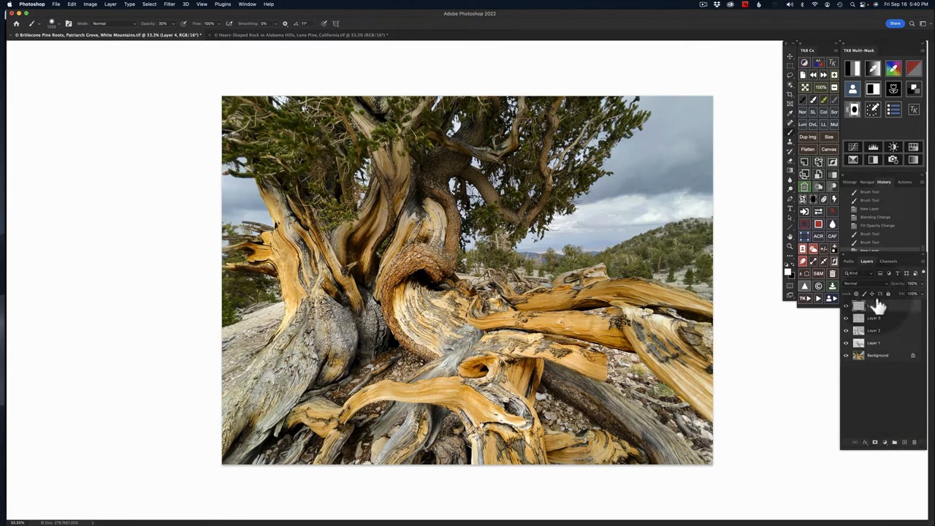
left_click(855, 284)
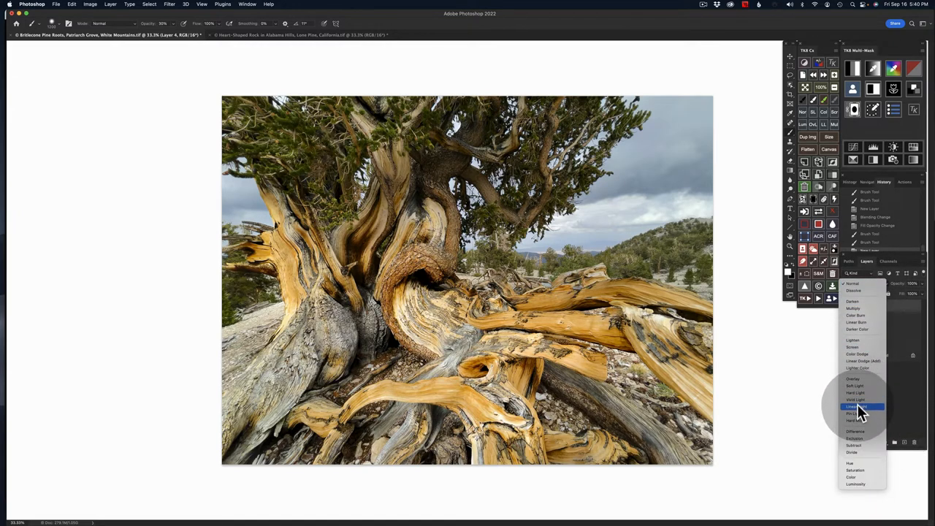
left_click(855, 400)
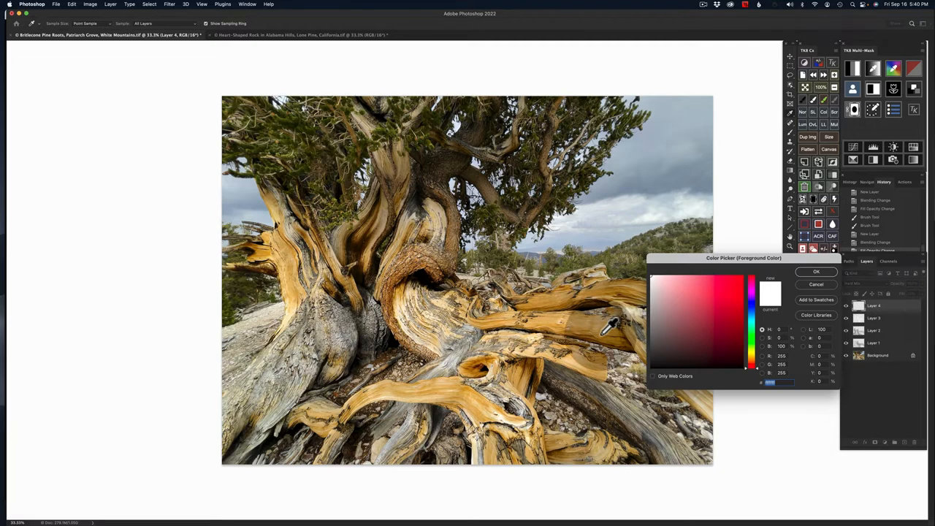
Sample the tree wood's golden orange as foreground colour and select across the contrast layers.
left_click(602, 336)
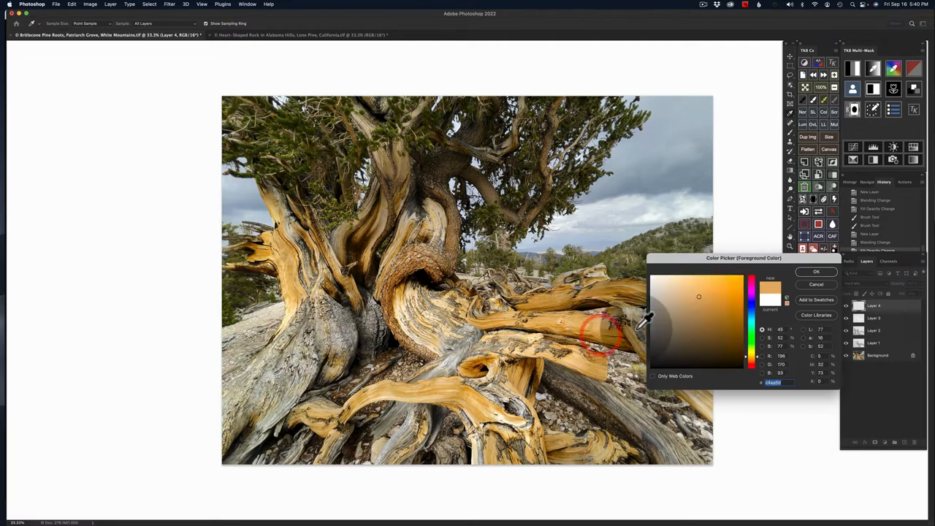
left_click(716, 296)
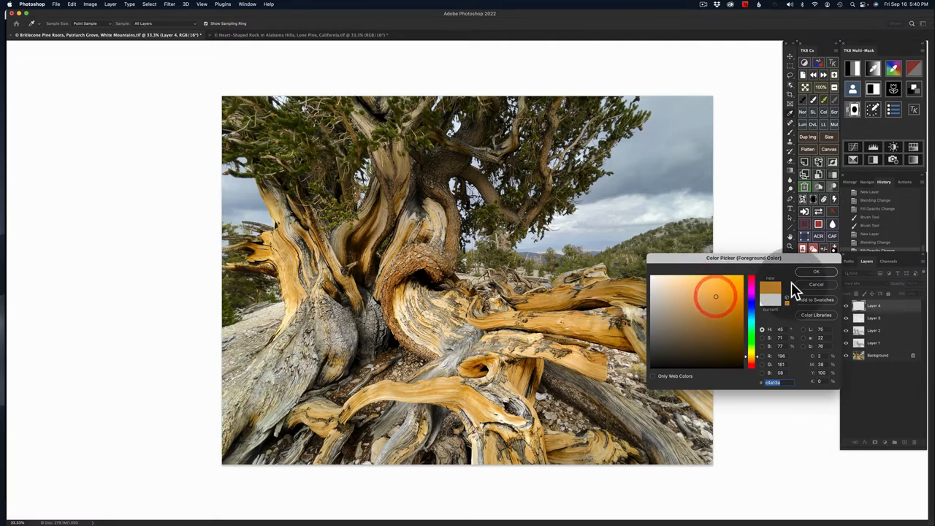
left_click(816, 270)
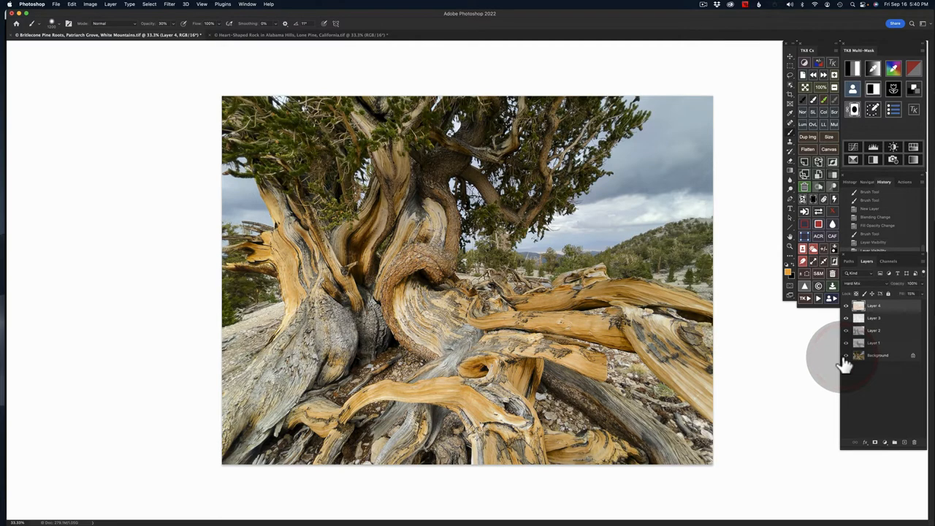
left_click(848, 356)
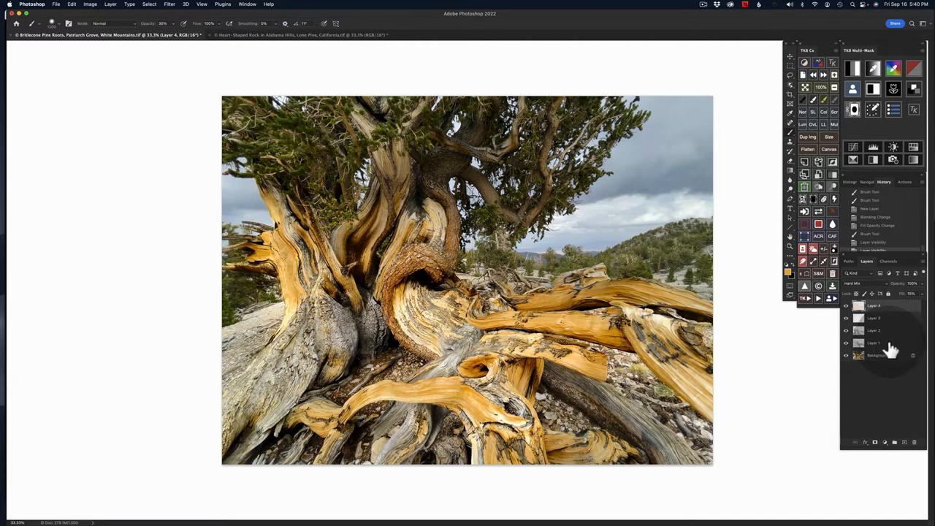
mouse_move(891, 349)
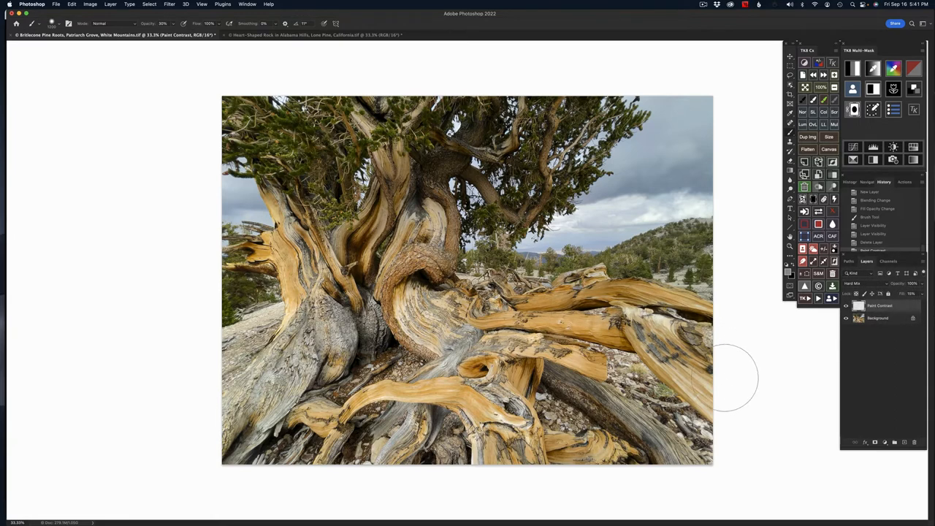
mouse_move(424, 383)
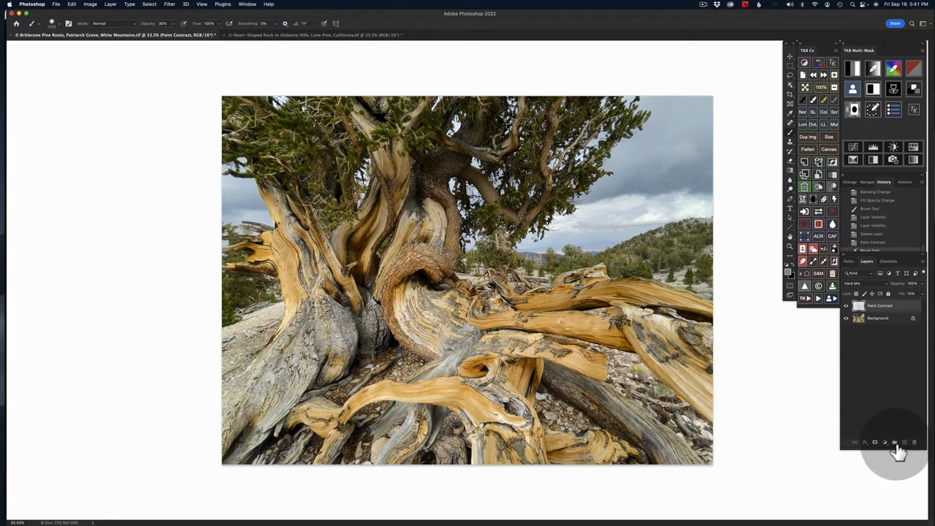
Add a new layer above the grouped contrast layers.
left_click(903, 441)
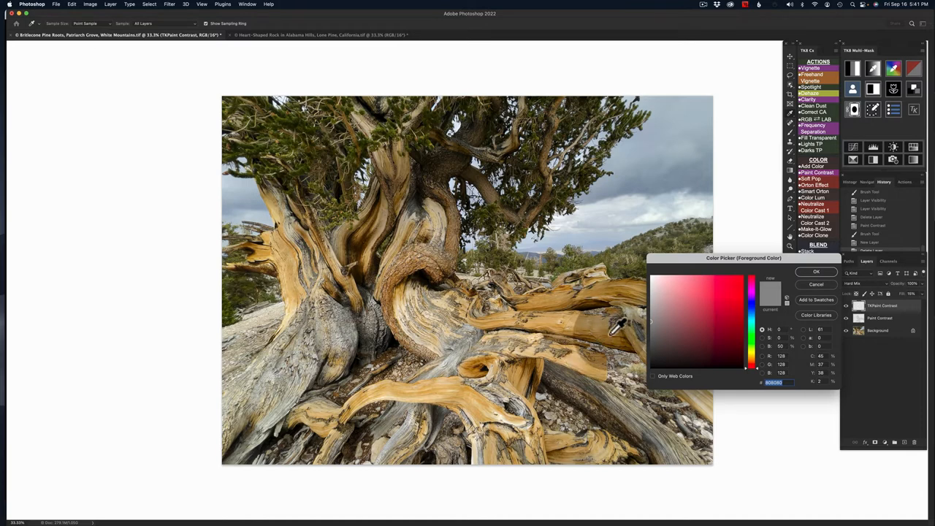
Choose a neutral mid grey as the foreground colour.
left_click(816, 271)
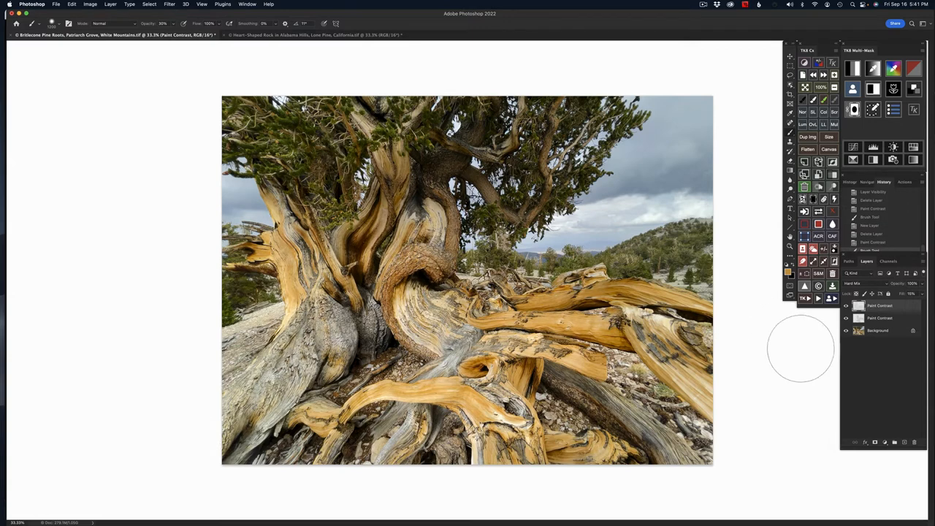
left_click(807, 300)
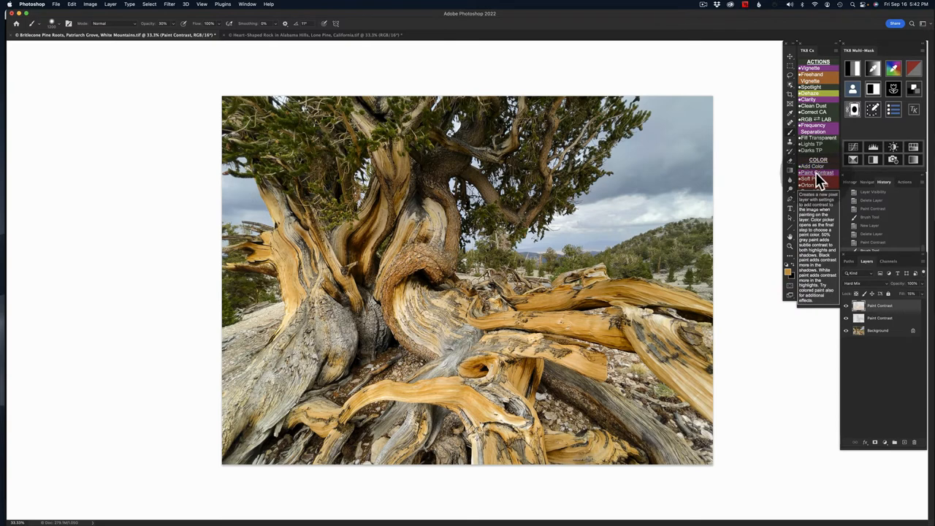
left_click(817, 172)
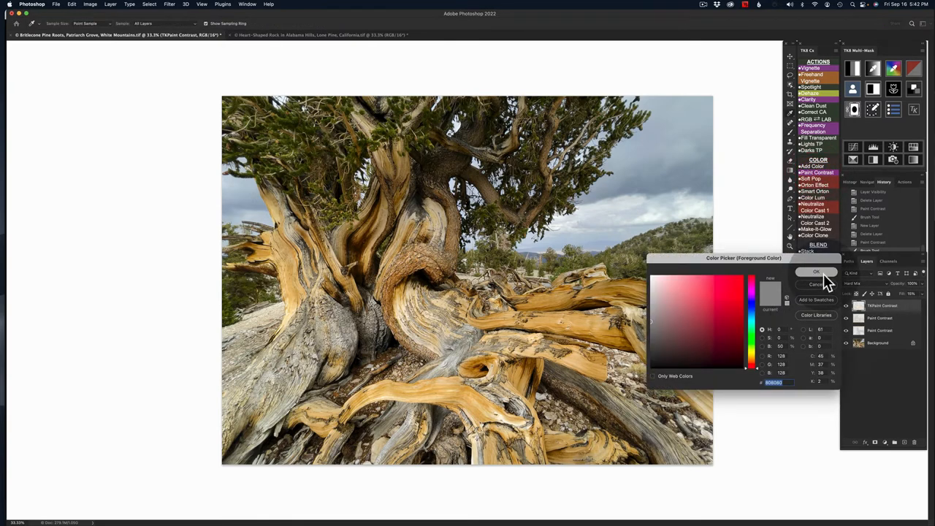
left_click(816, 270)
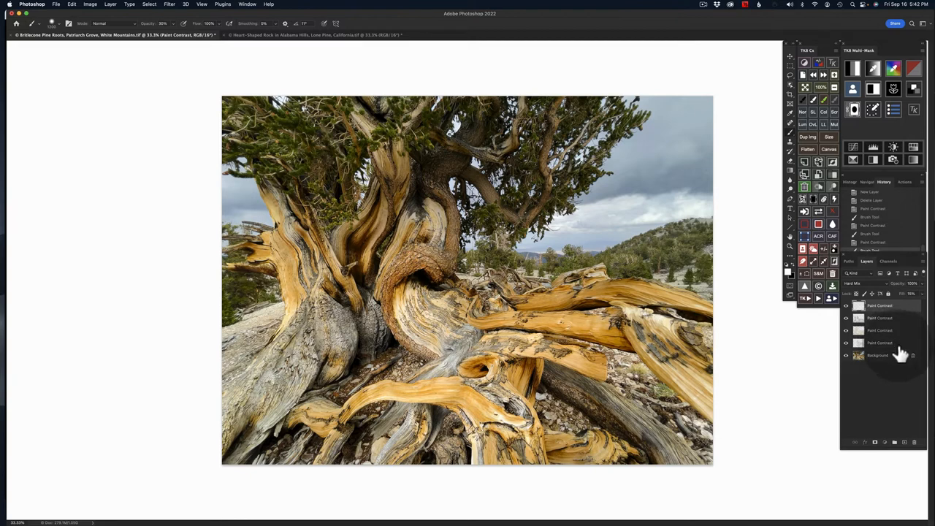
mouse_move(832, 181)
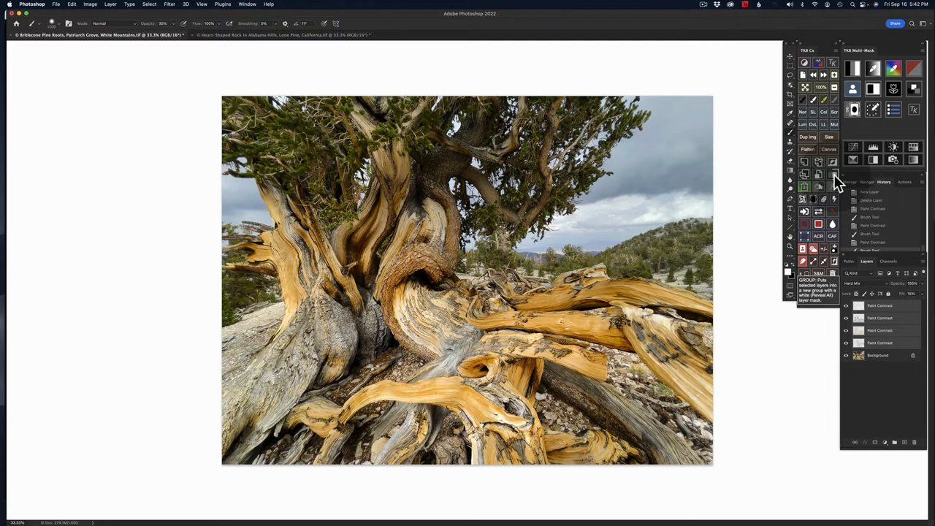
Put the selected Paint Contrast layers into a new group.
left_click(833, 175)
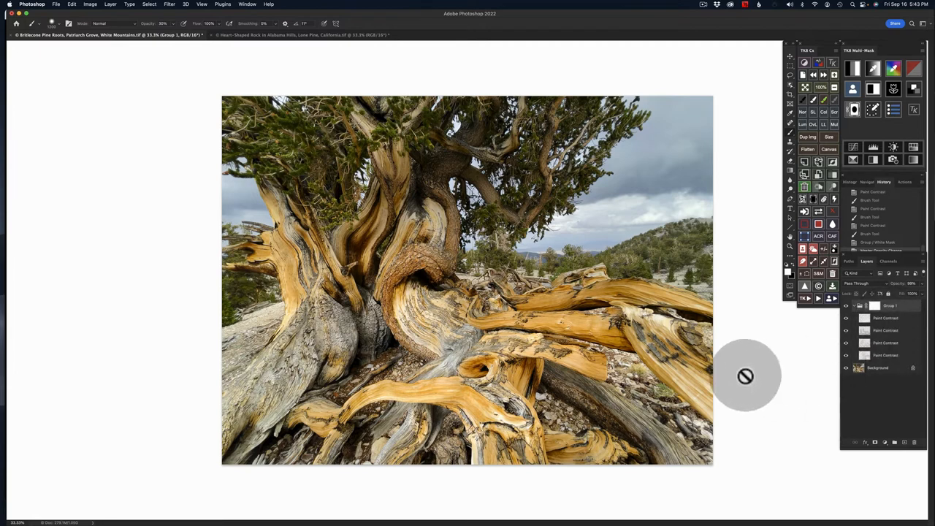
mouse_move(692, 374)
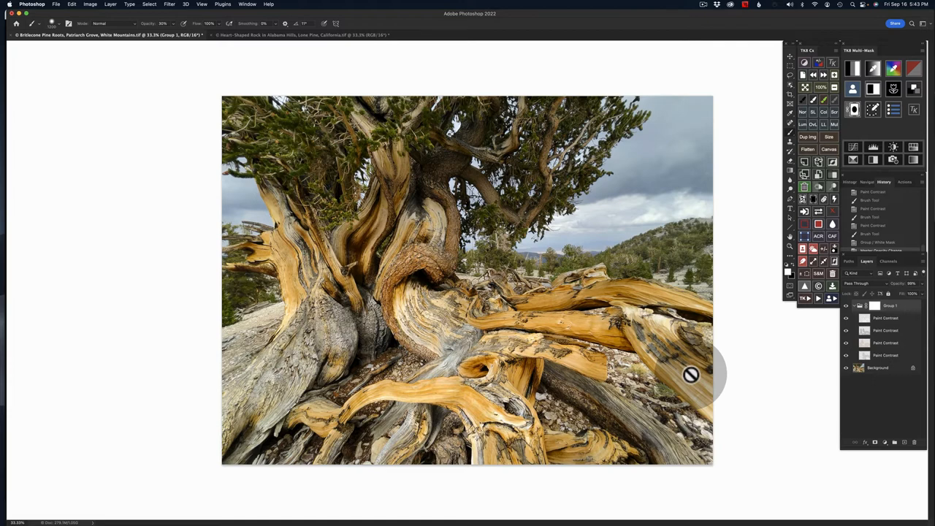
mouse_move(389, 398)
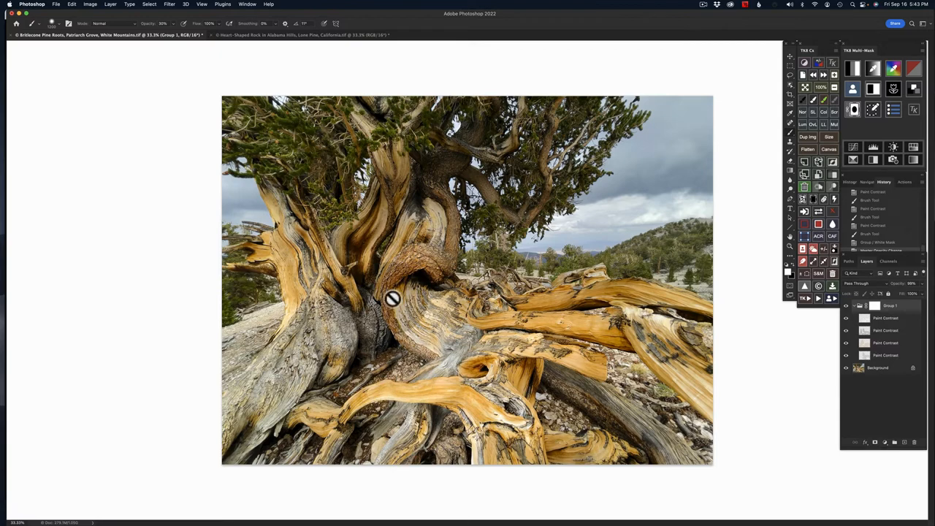
Switch to the Alabama Hills rock image document.
left_click(300, 35)
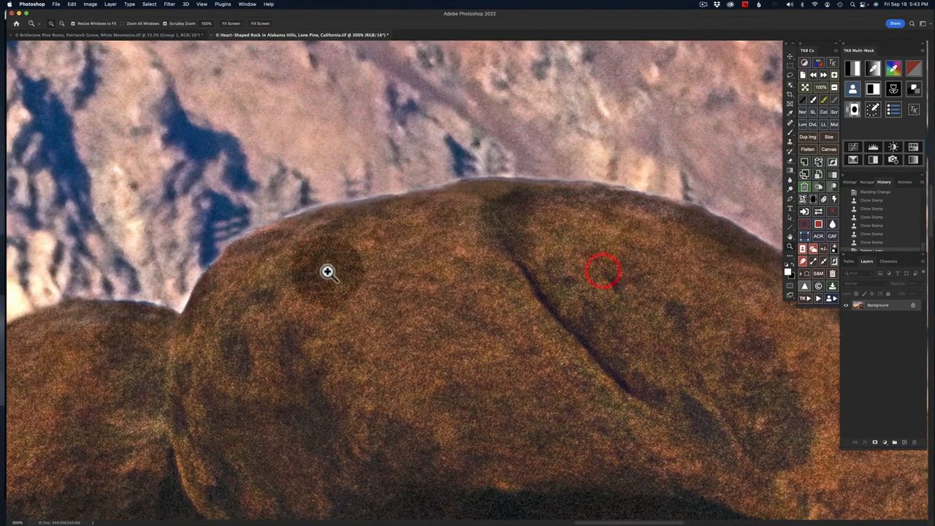
mouse_move(336, 183)
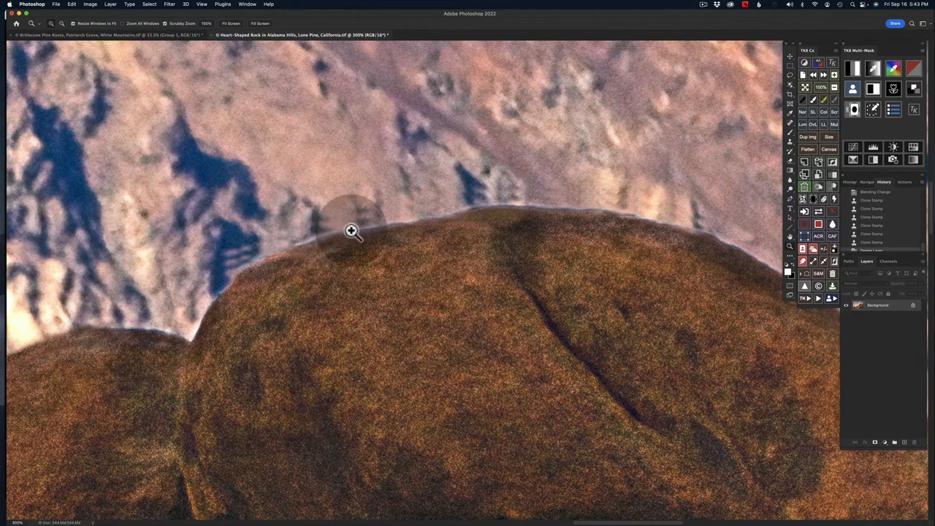
mouse_move(206, 374)
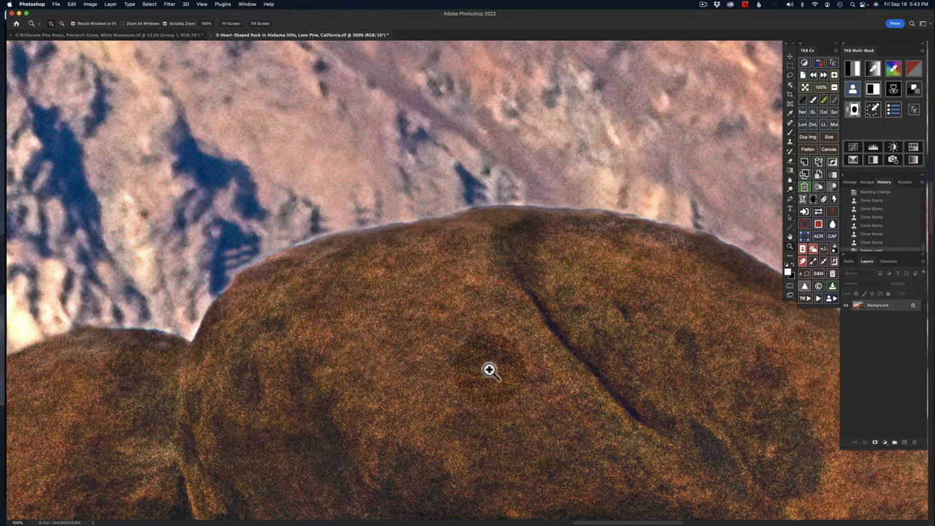
mouse_move(508, 371)
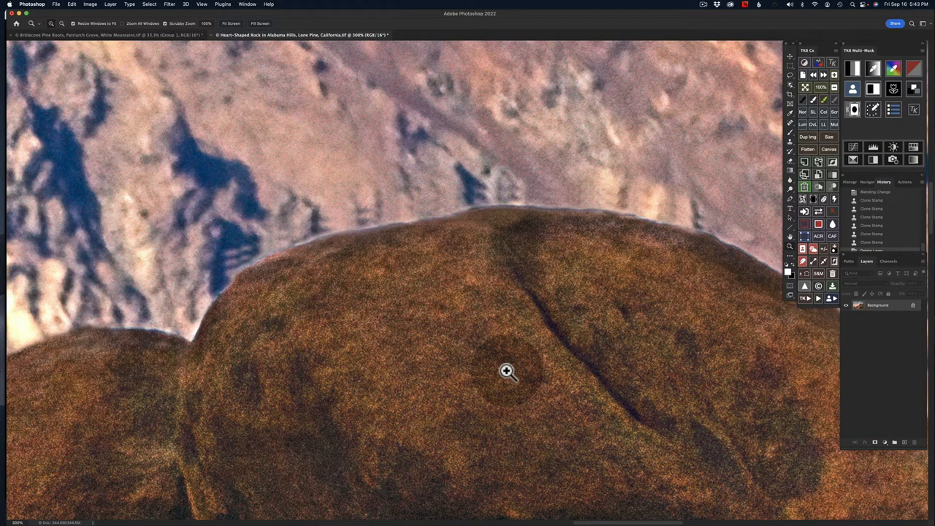
mouse_move(519, 383)
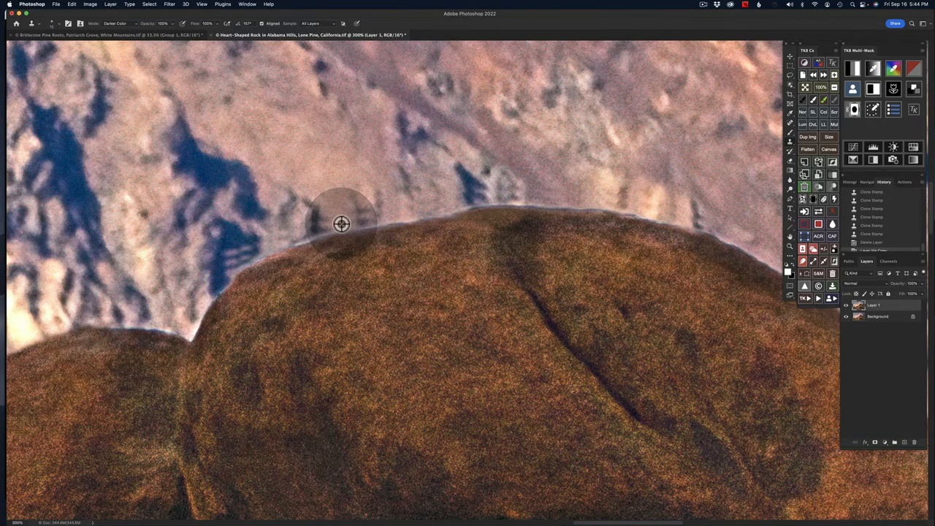
Set the clone layer to Darker Color and clone away the halo along the rock's top edge.
left_click(344, 222)
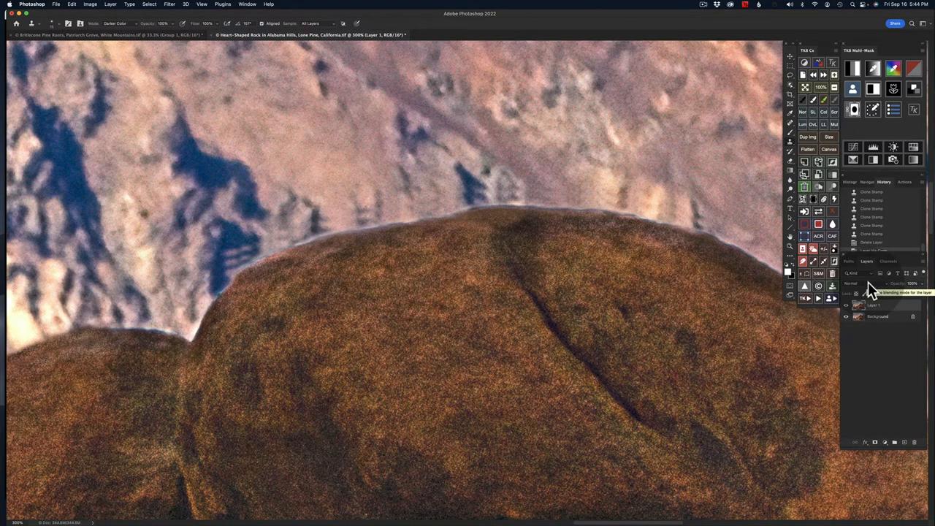
left_click(855, 283)
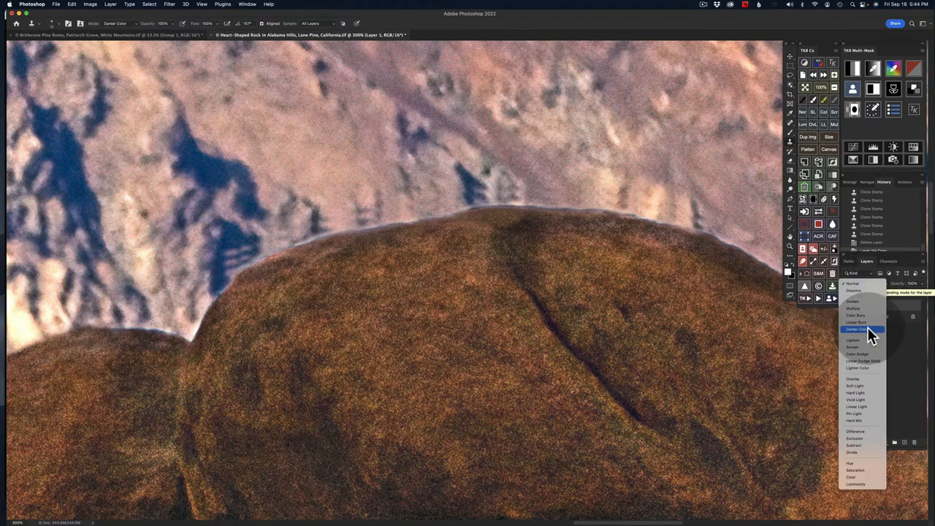
left_click(857, 328)
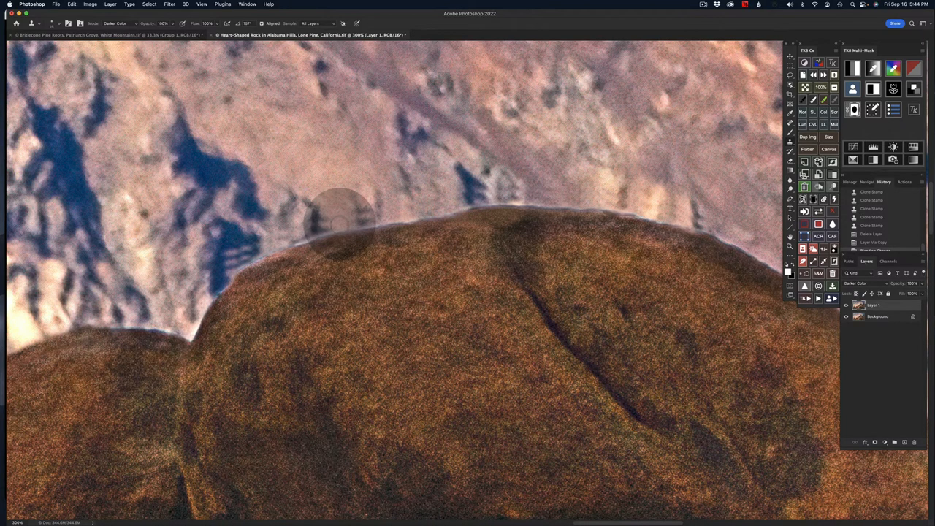
left_click(342, 222)
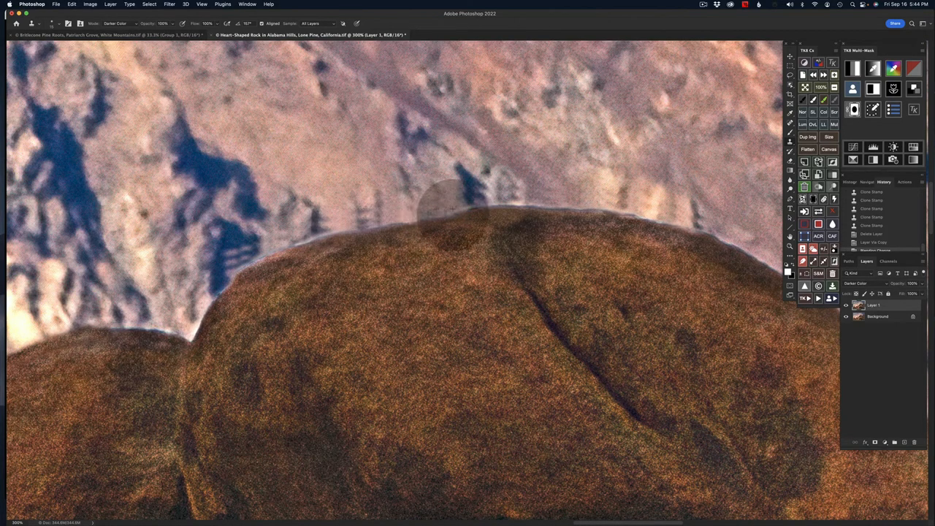
left_click_drag(445, 198, 544, 197)
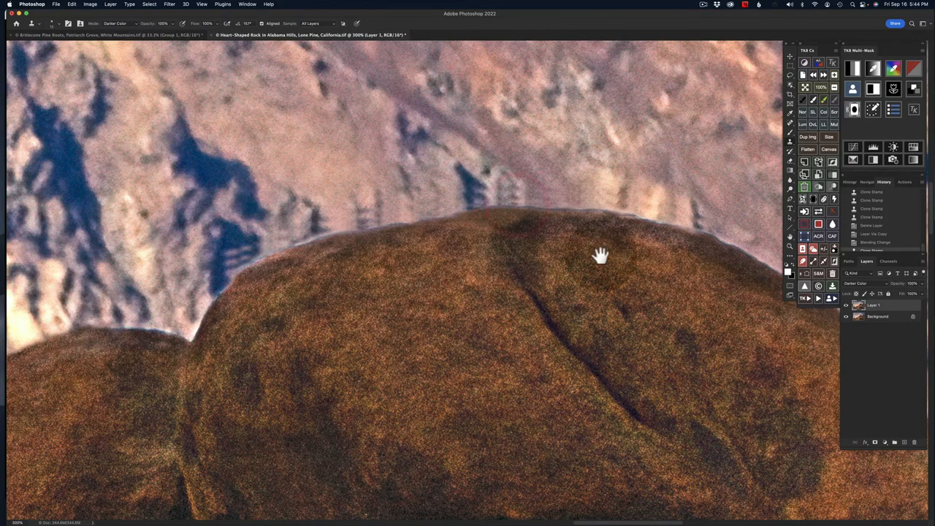
left_click_drag(599, 256, 336, 241)
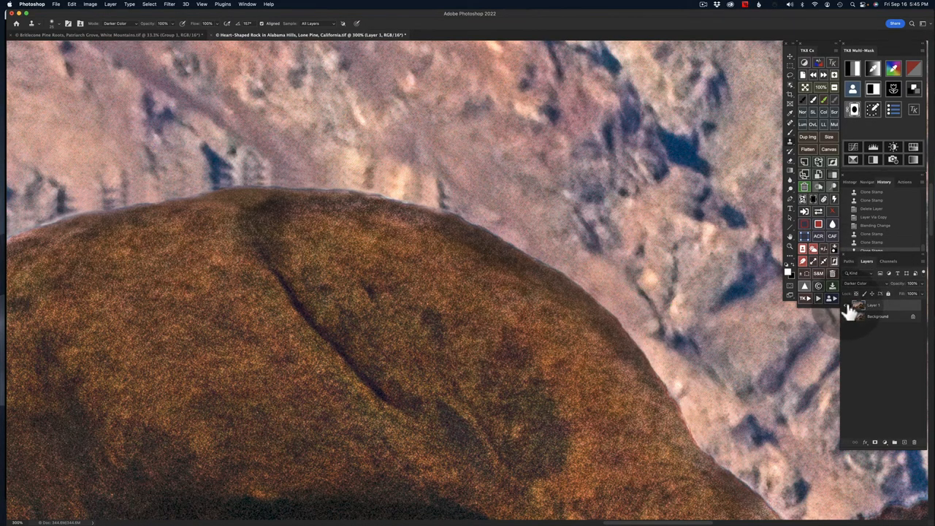
Toggle the clone layer's visibility to compare, then reselect its blending mode.
left_click(859, 306)
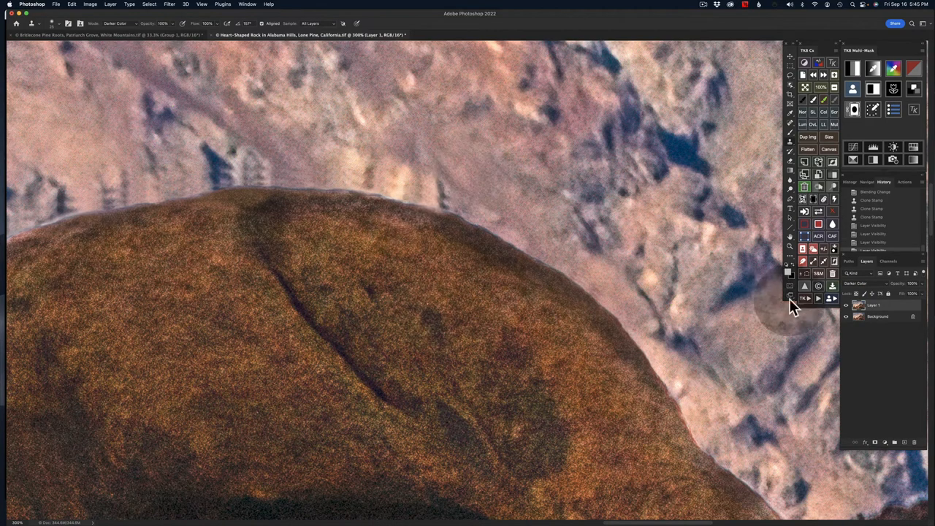
left_click(856, 284)
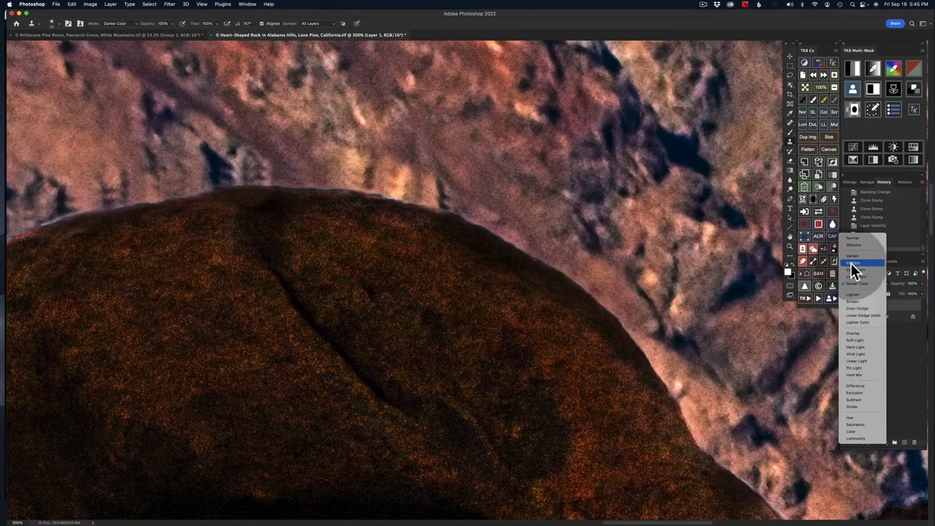
left_click(855, 263)
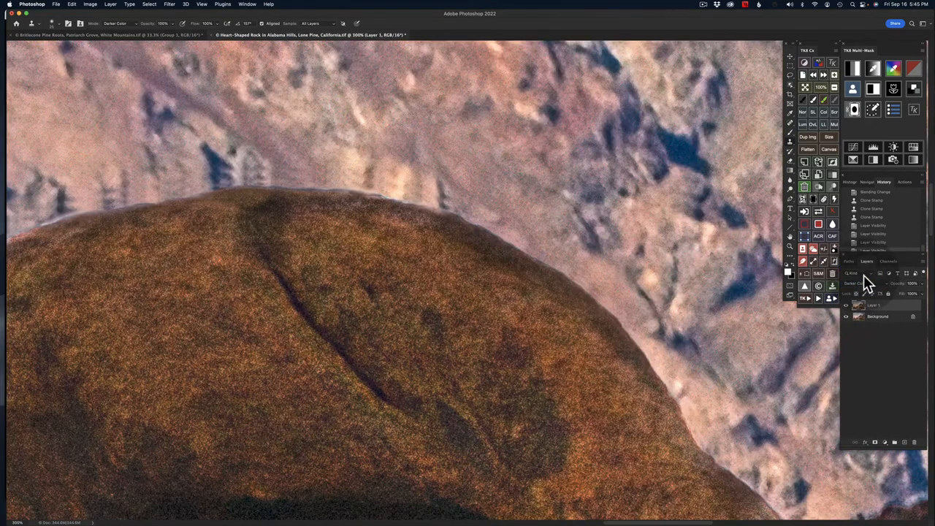